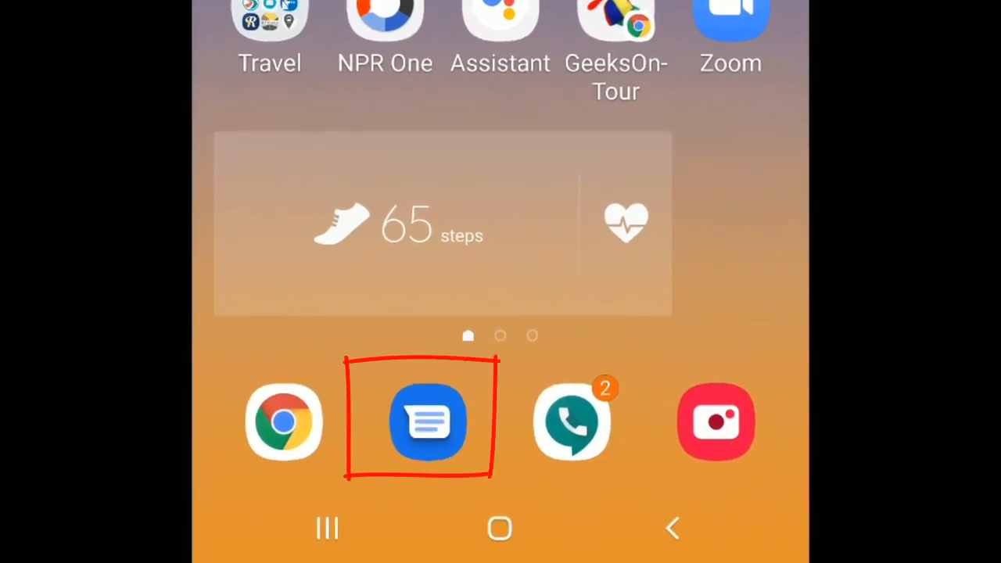
click(428, 422)
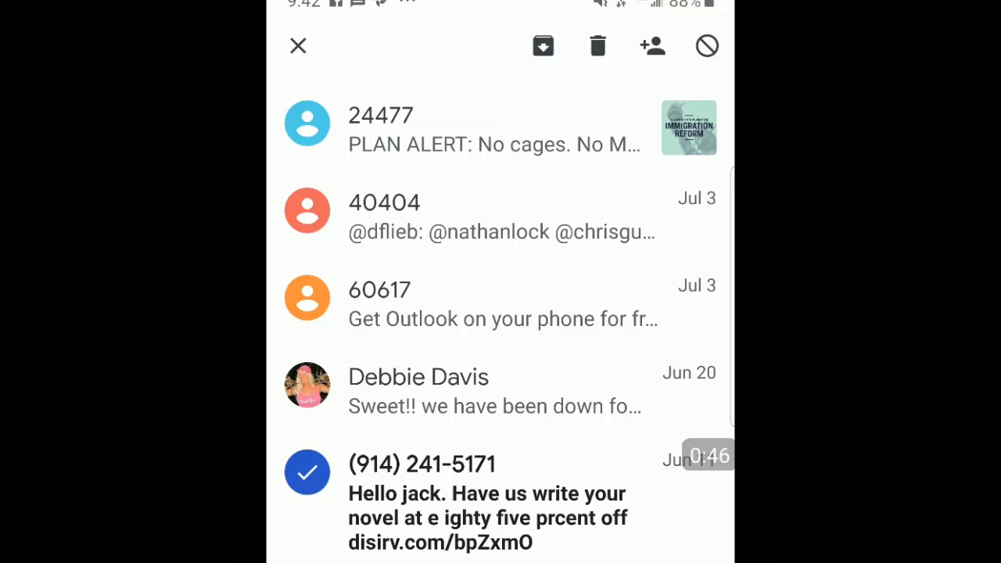
click(707, 44)
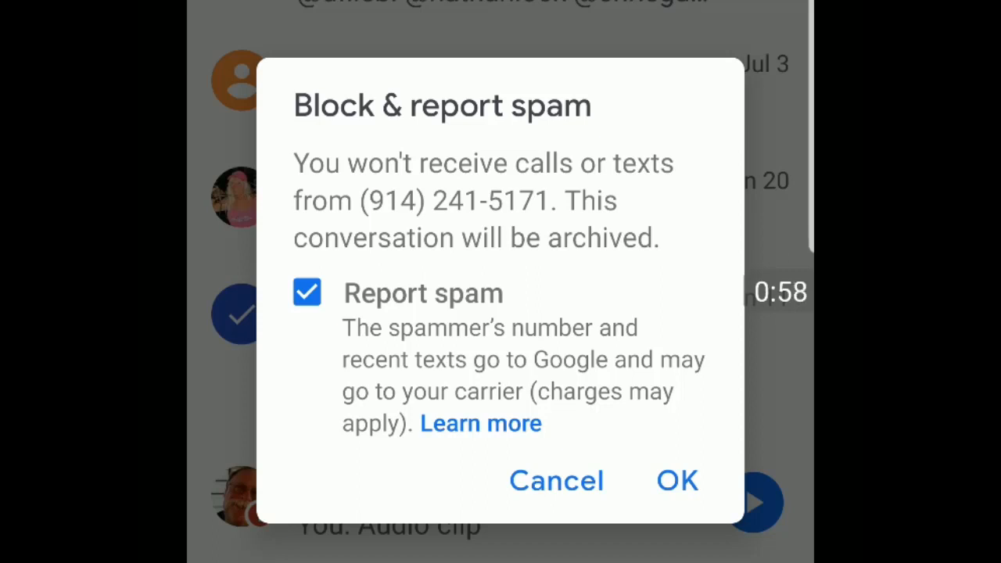
click(677, 480)
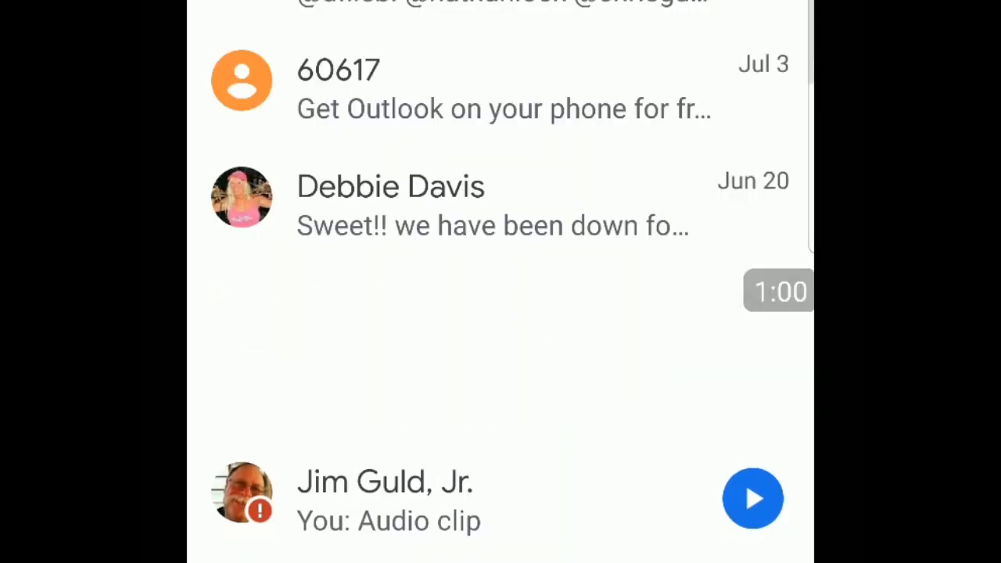
scroll(down, 3)
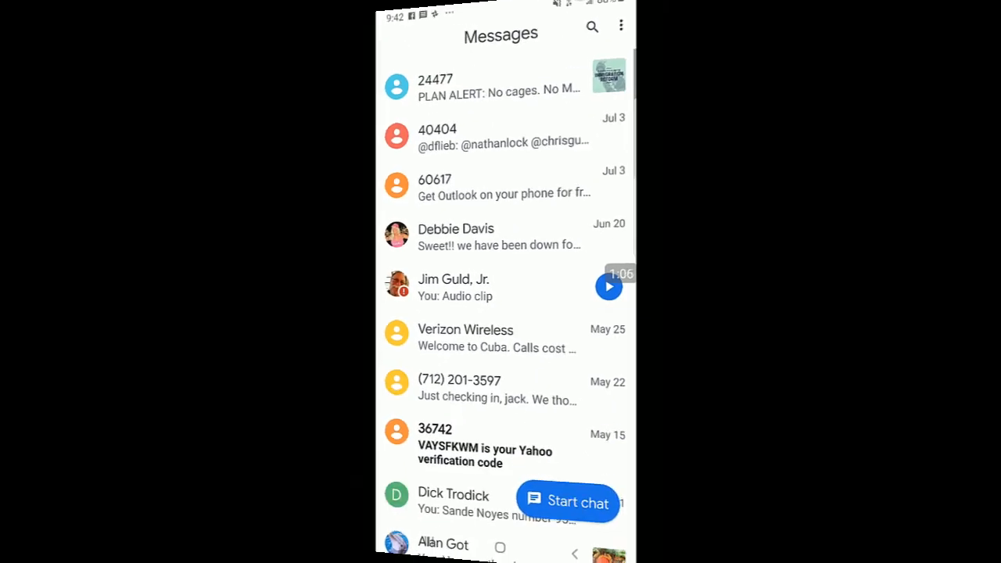
- View Verizon's 7726 reply advising to block the sender through My Verizon on VZW.com
click(500, 134)
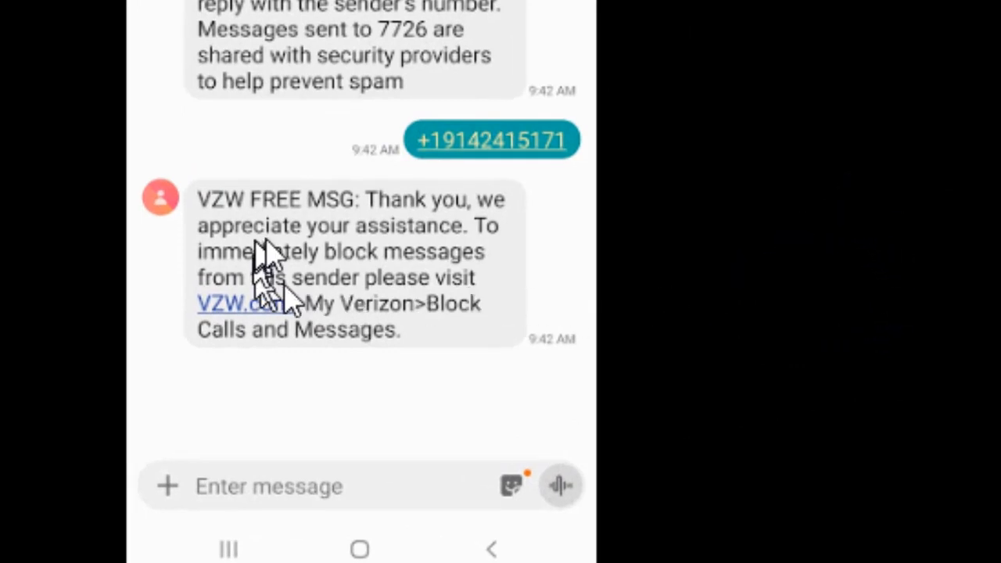
mouse_move(407, 284)
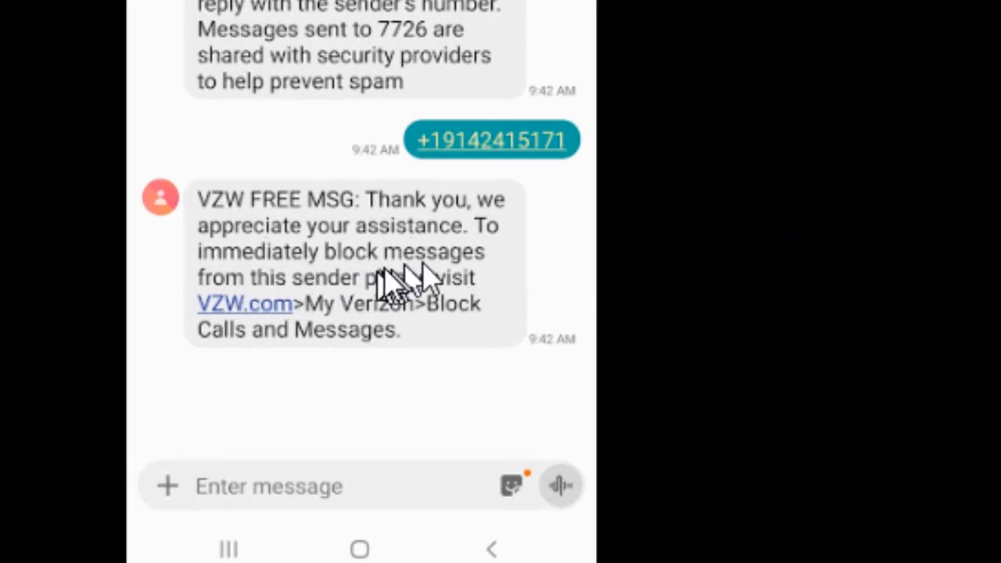
mouse_move(516, 305)
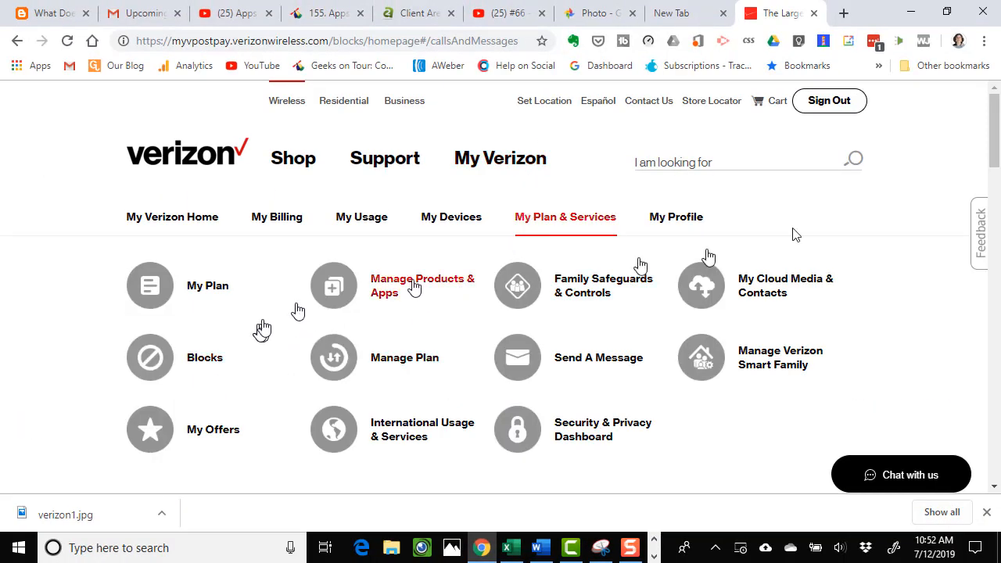
- Go to the Blocks page under My Plan & Services in My Verizon
click(203, 356)
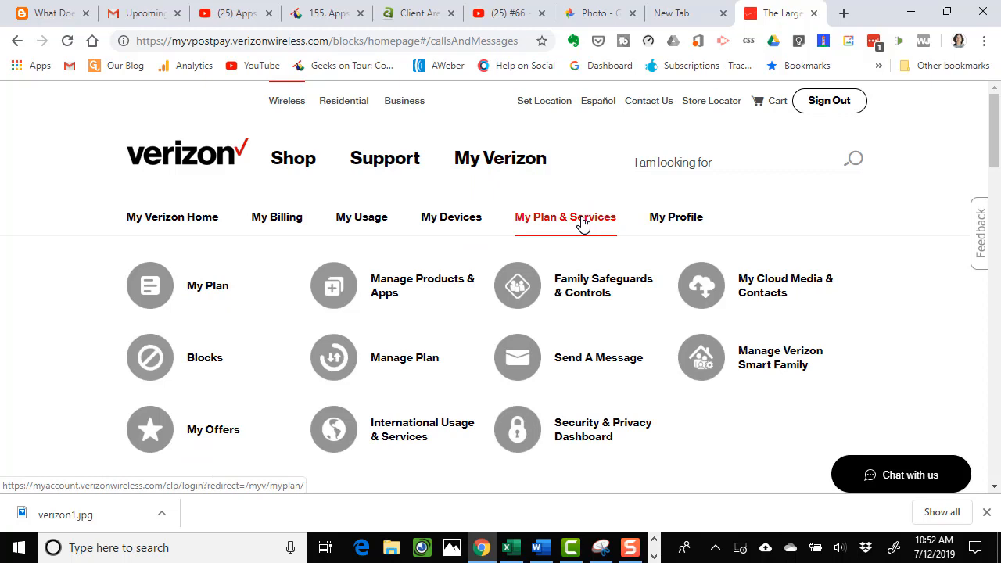
mouse_move(162, 363)
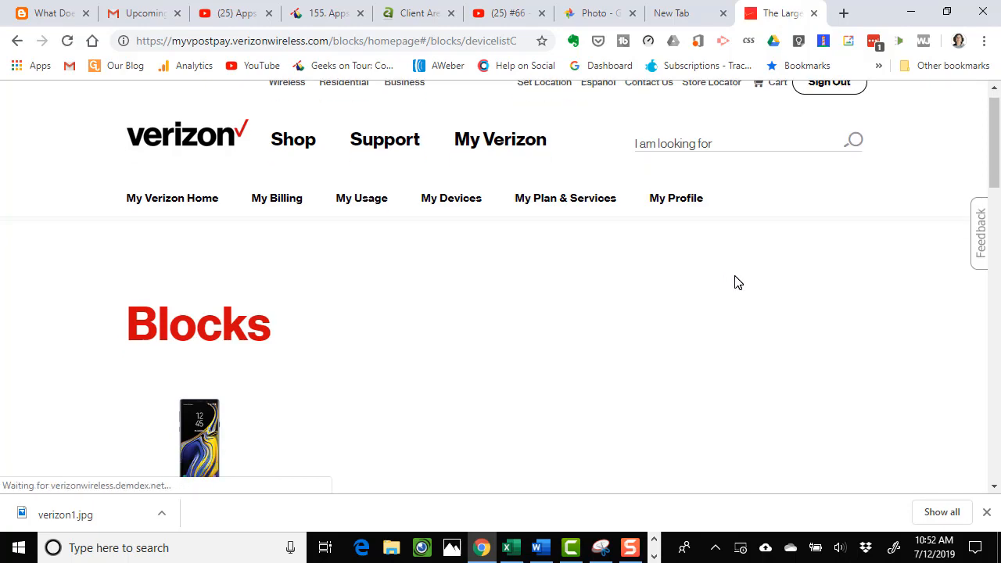
- Expand Block calls & messages to show the empty blocked-numbers entry form
scroll(down, 3)
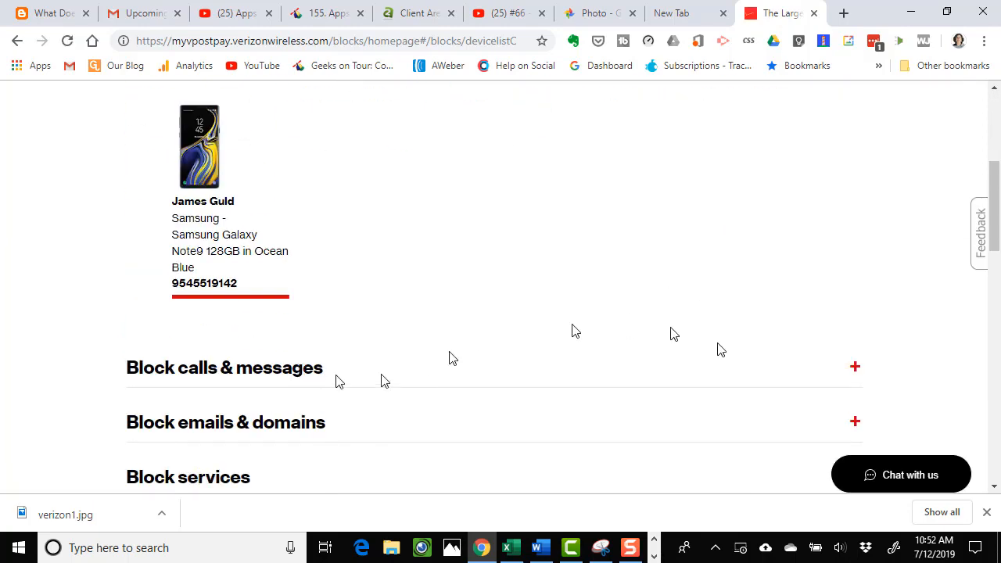
click(853, 366)
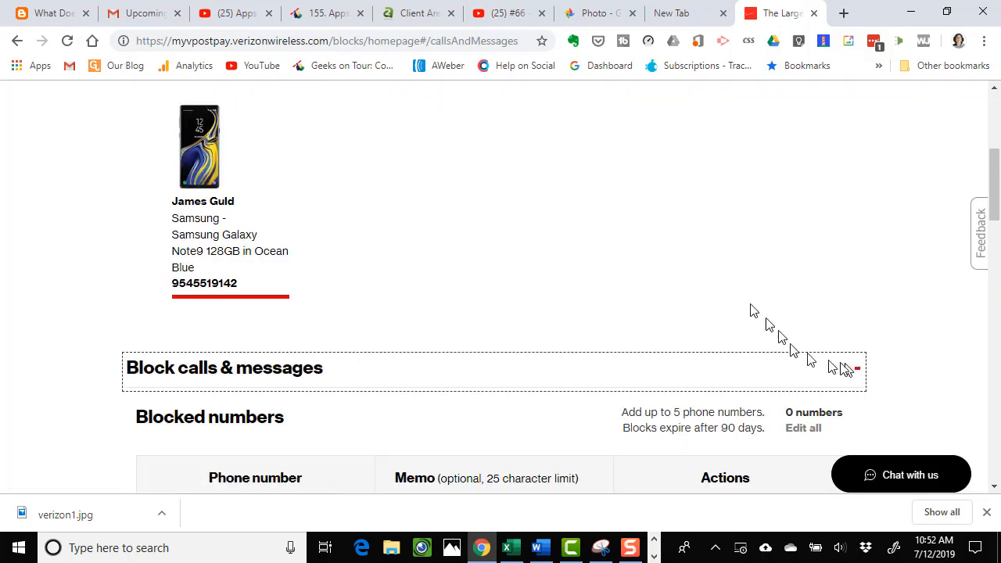
scroll(down, 3)
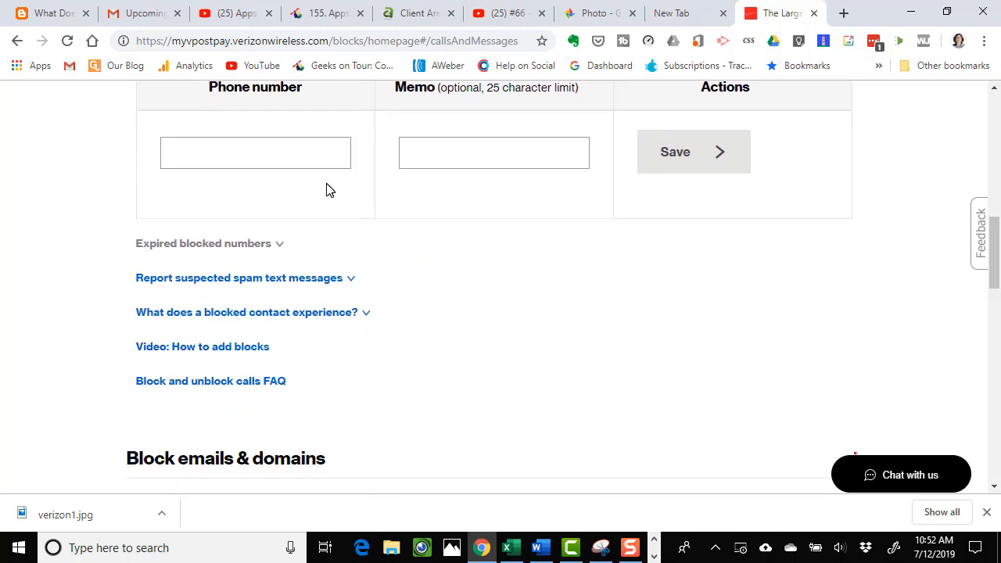
click(255, 153)
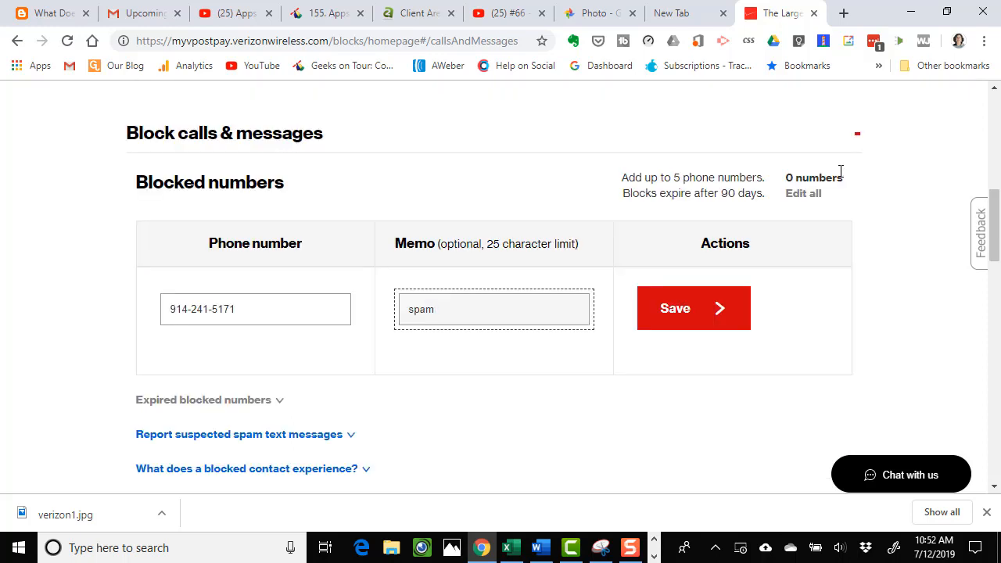
click(692, 306)
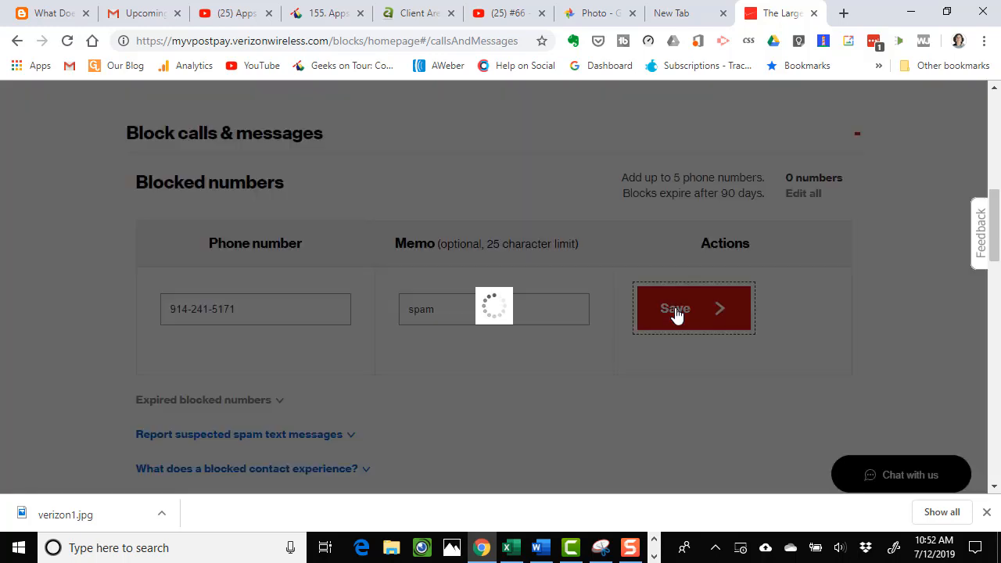
click(692, 306)
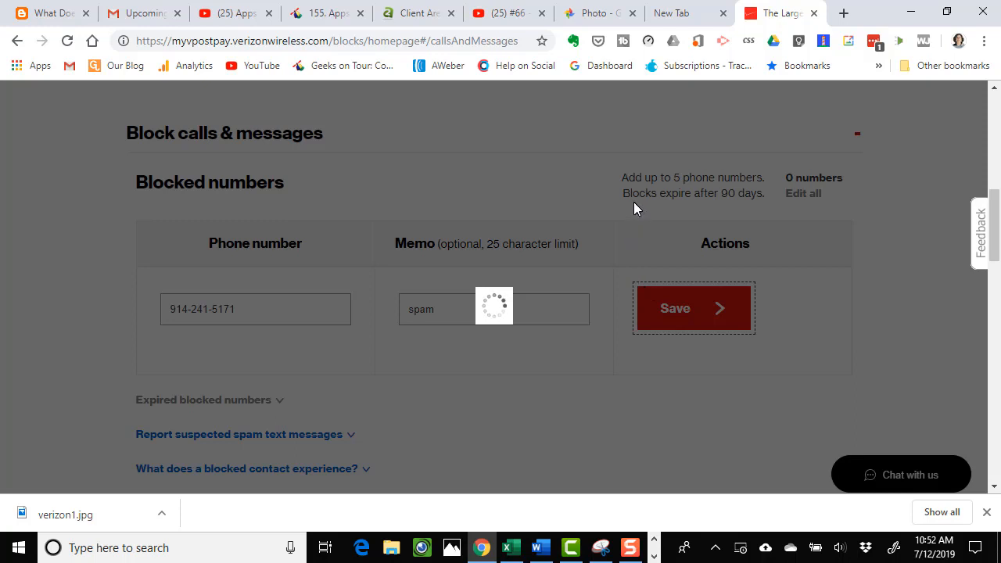
mouse_move(759, 209)
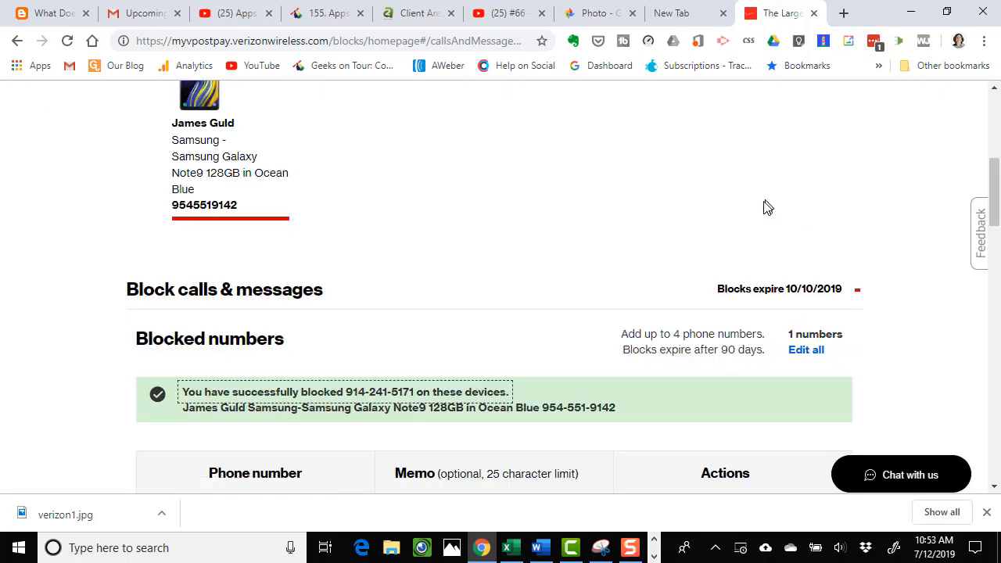
scroll(down, 3)
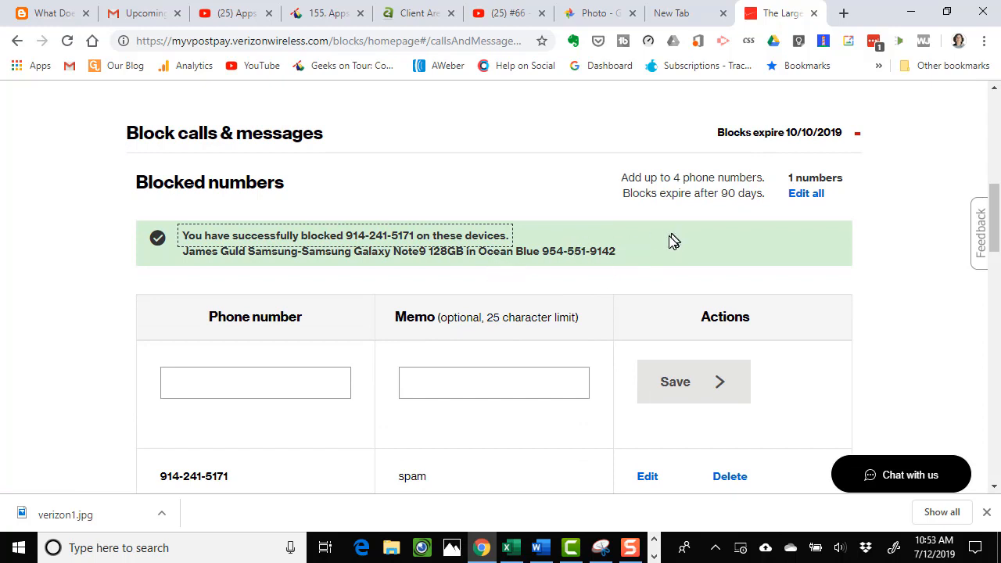
mouse_move(649, 254)
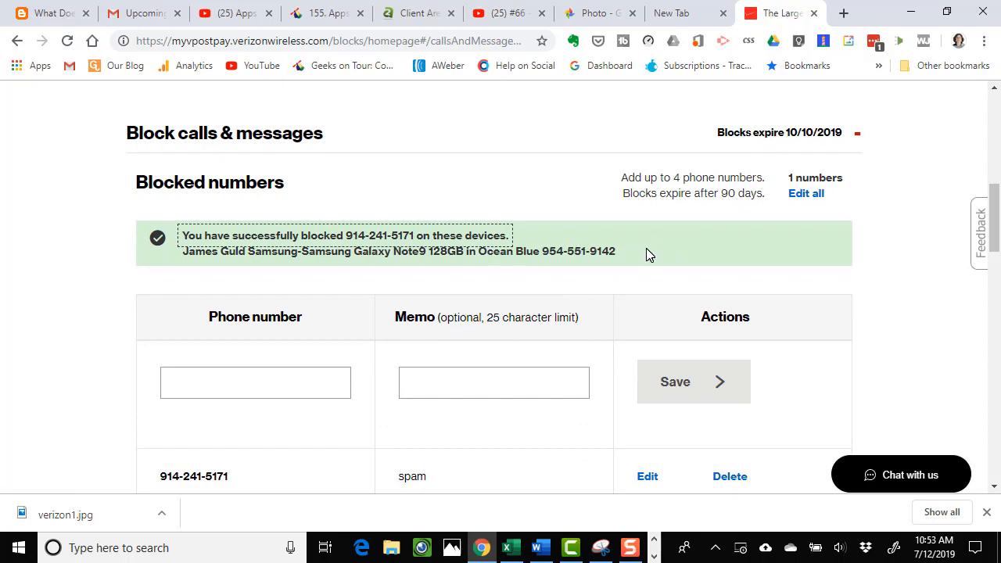